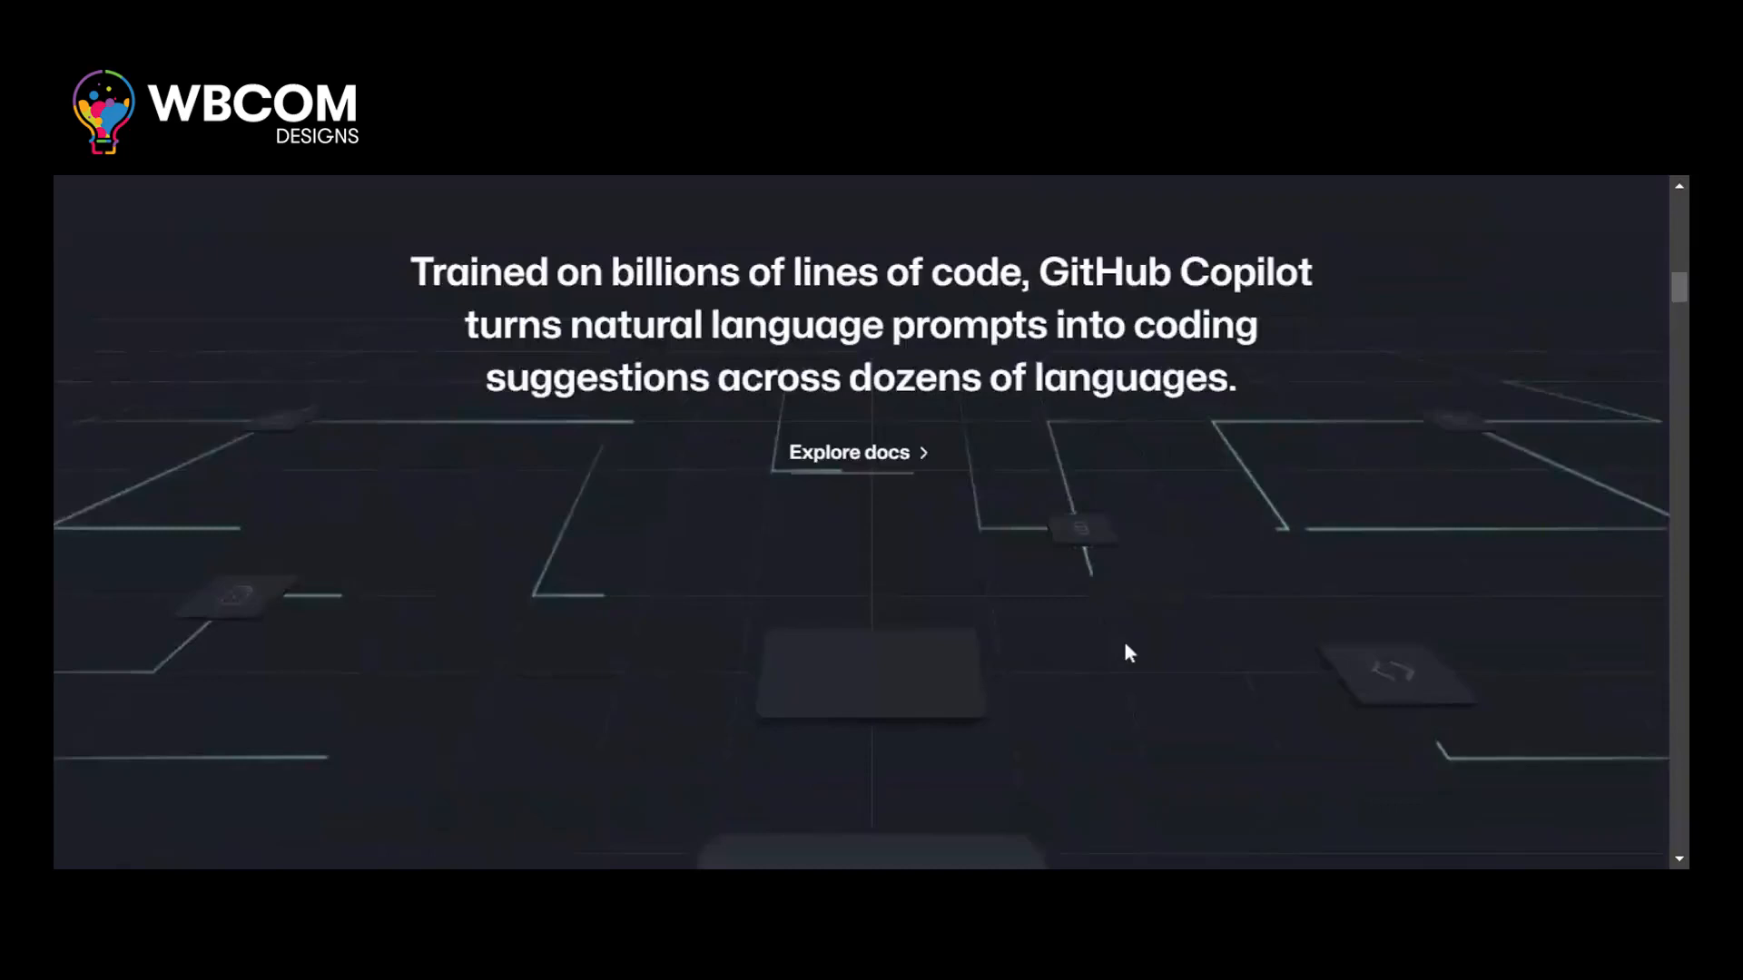
# Step: Scroll the GitHub Copilot homepage down to 'Trained on billions of lines of code'
pyautogui.scroll(-3)
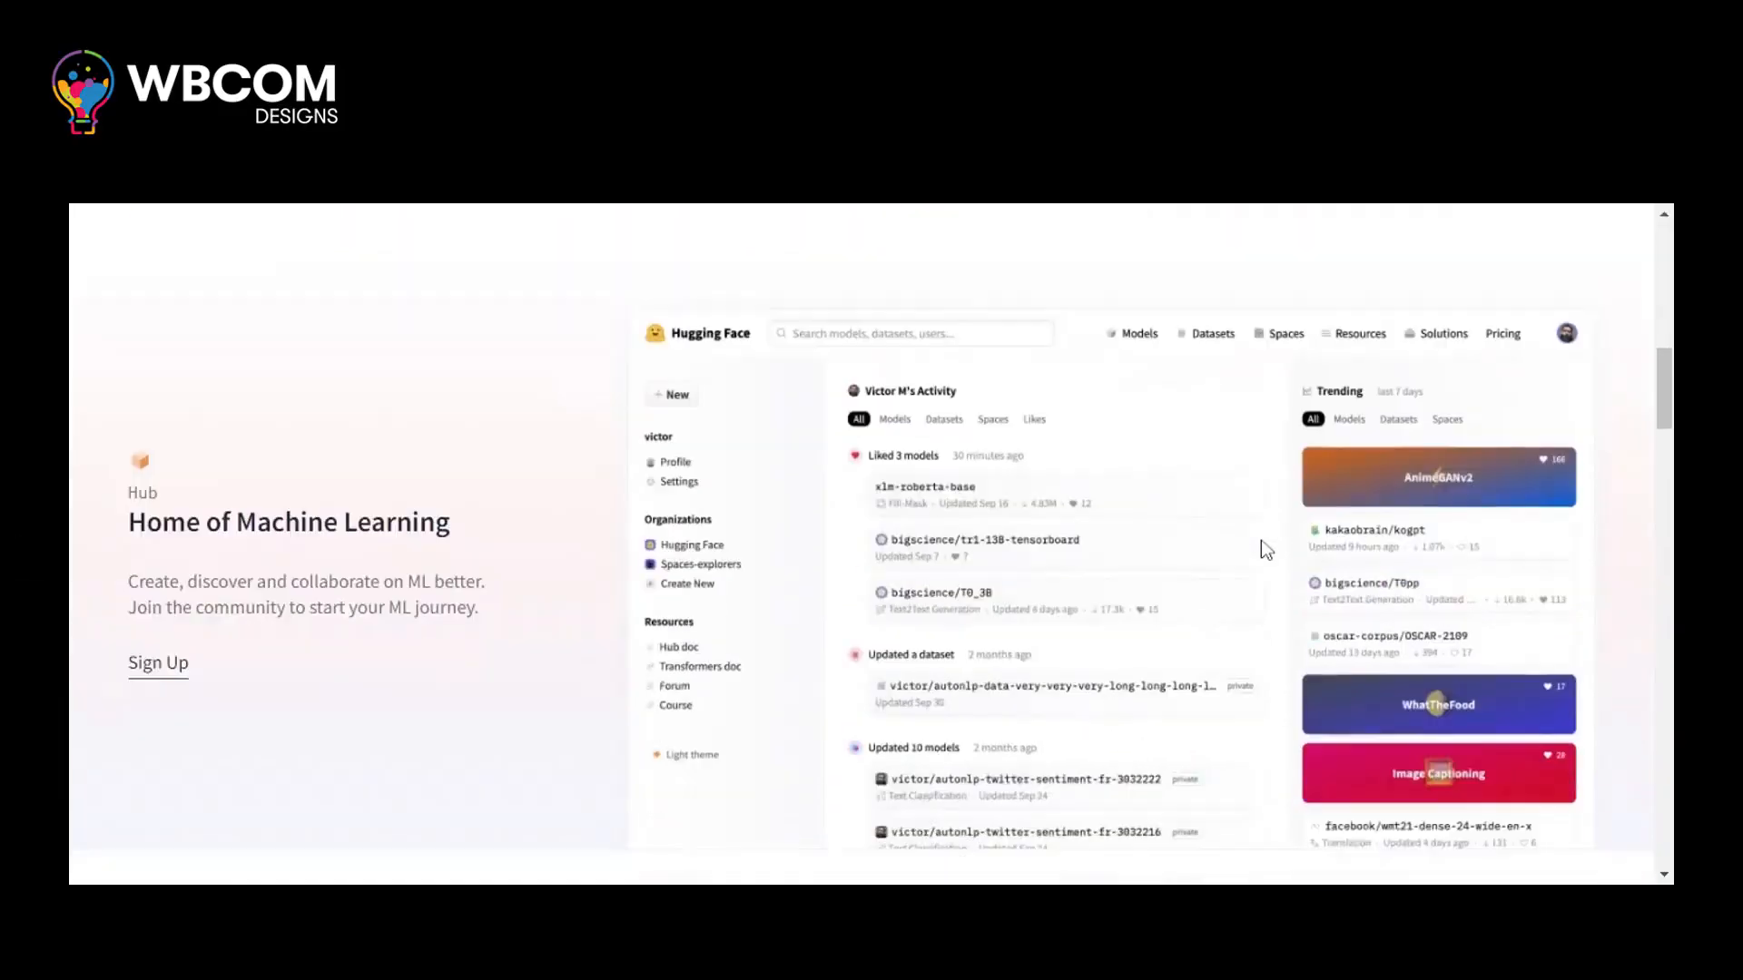
# Step: Scroll the Hugging Face homepage past the Hub overview to the 'AI community building the future' banner
pyautogui.scroll(-3)
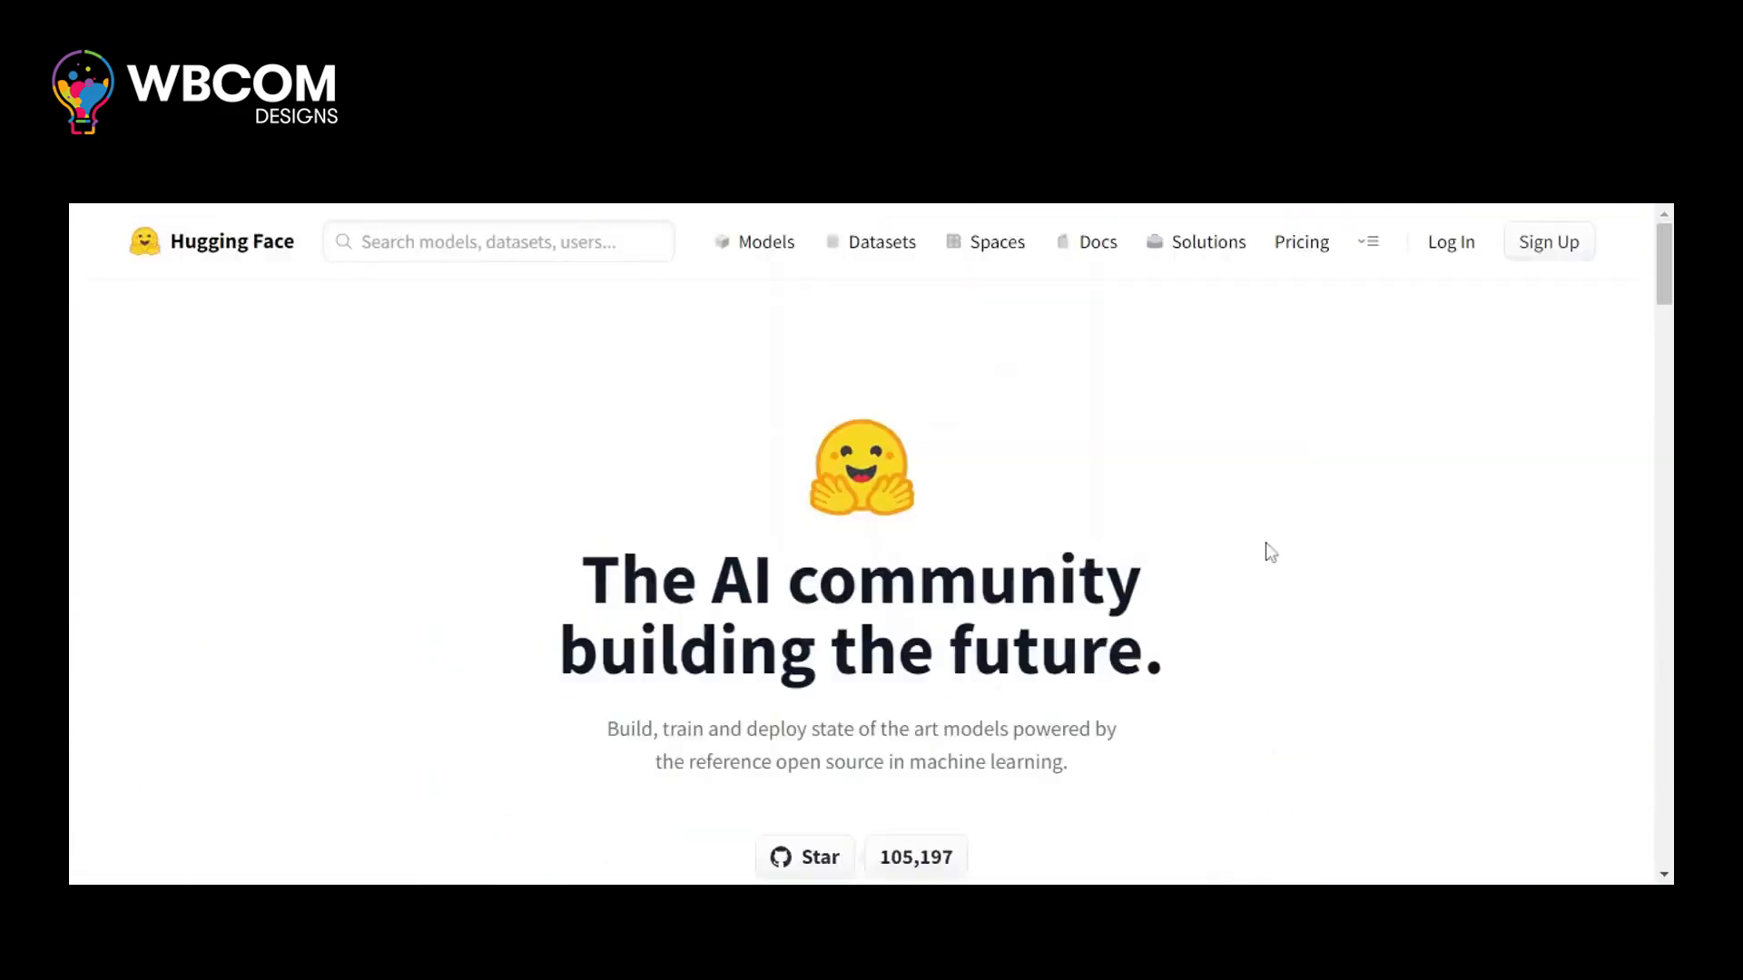
pyautogui.scroll(-3)
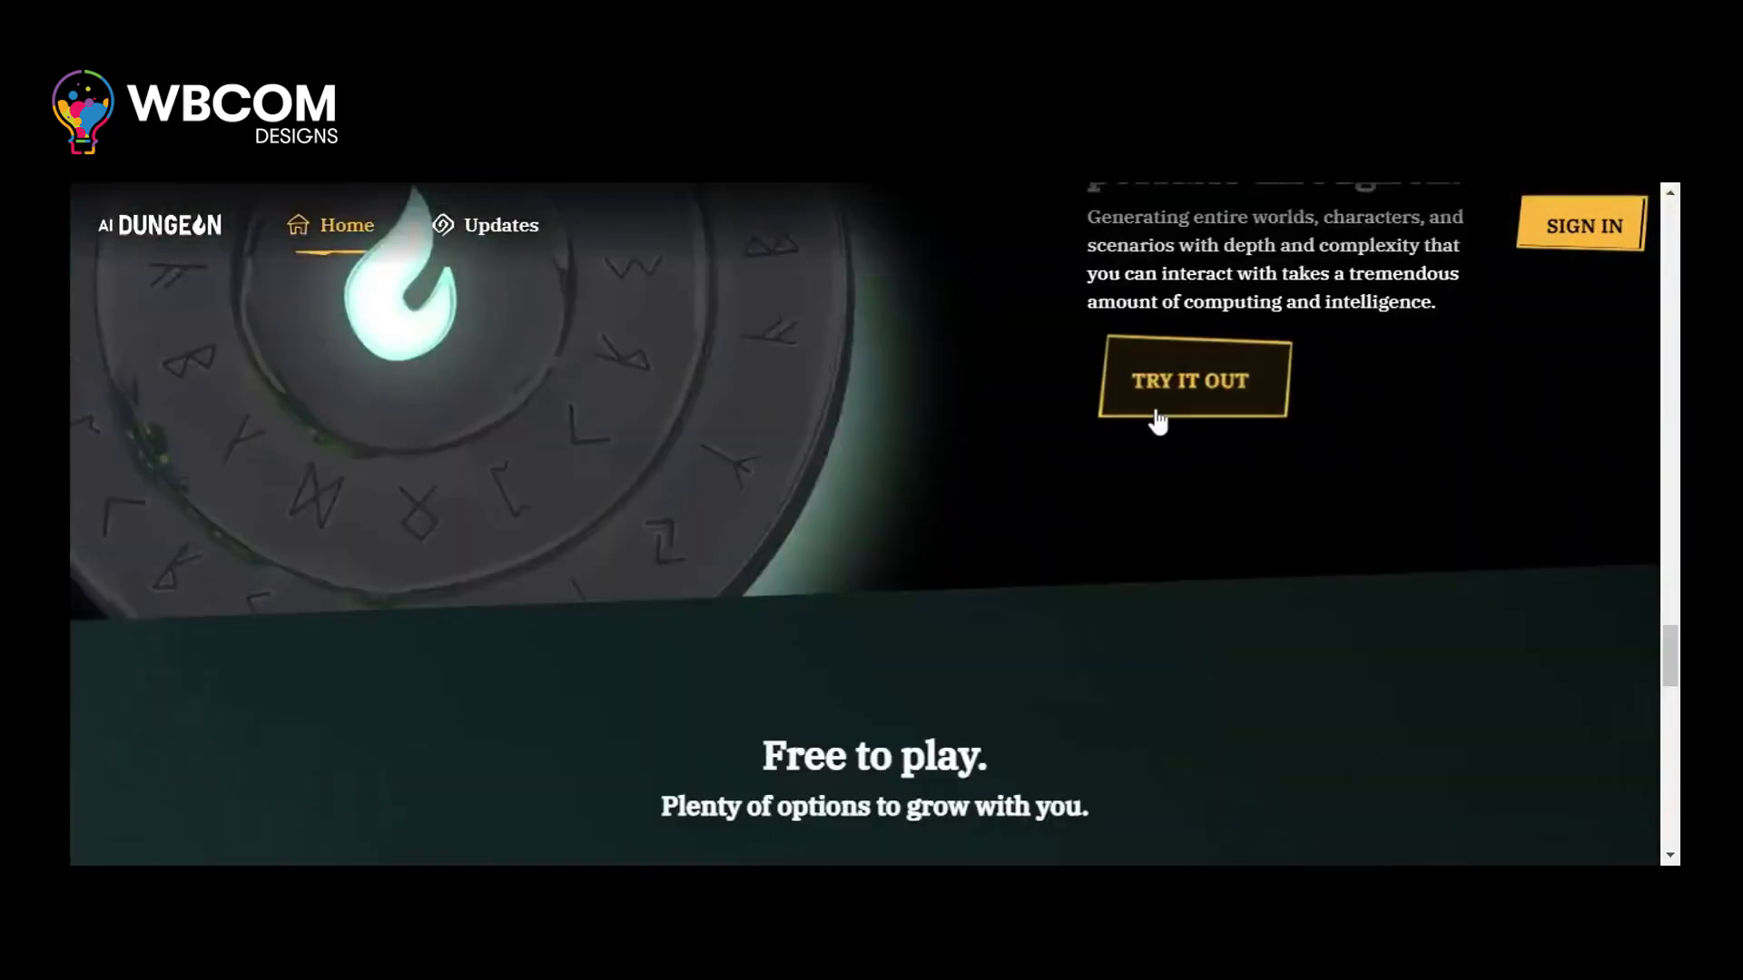
# Step: Scroll the AI Dungeon homepage to the 'Free to play.' section
pyautogui.scroll(3)
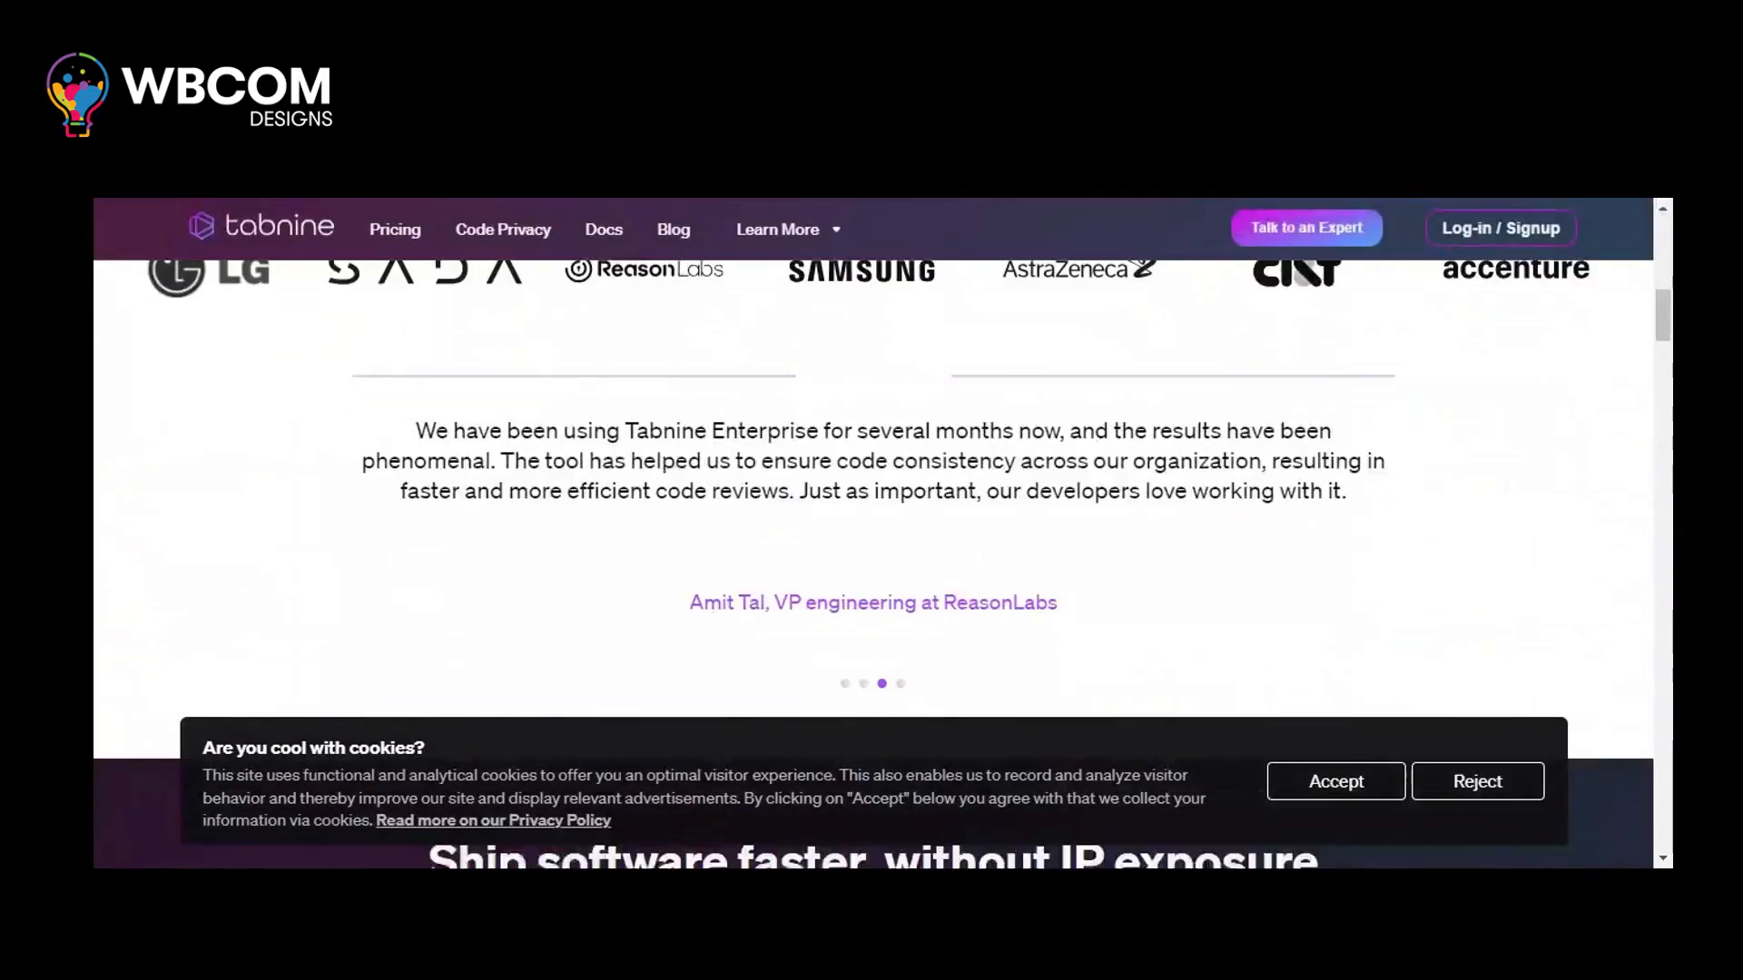
# Step: Scroll Tabnine past the ReasonLabs quote and 'Reflects your organization's knowledge' to developer tweets
pyautogui.scroll(-3)
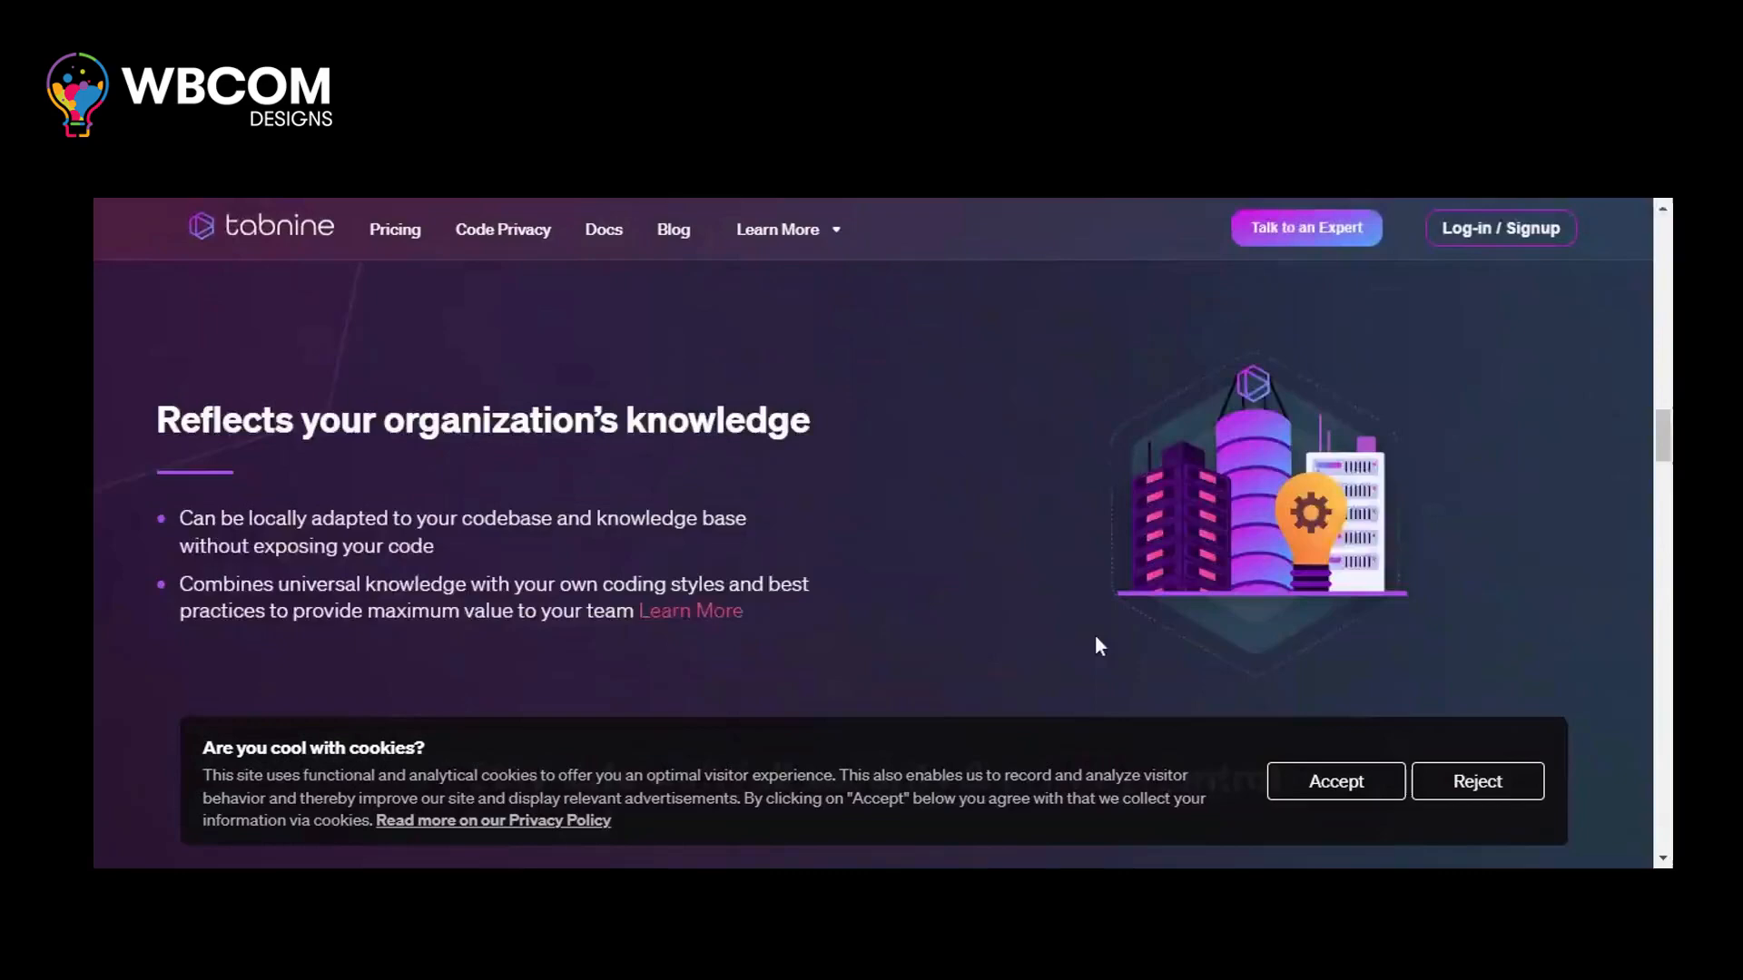
pyautogui.scroll(-3)
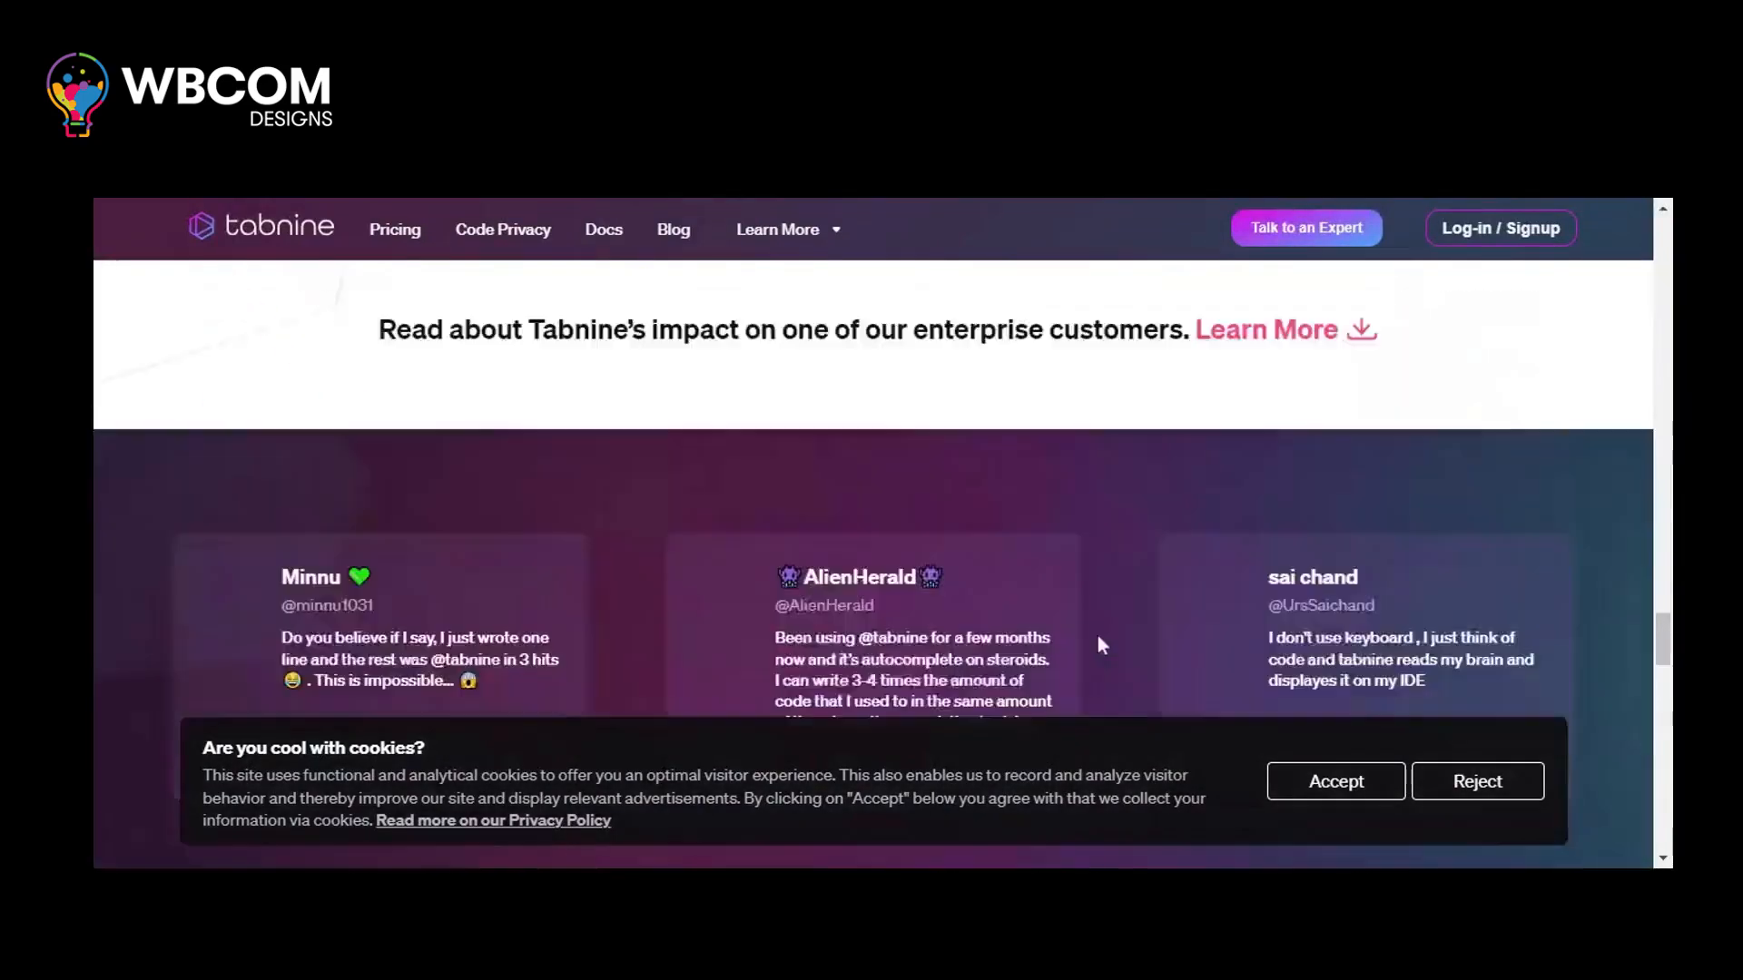
pyautogui.scroll(-3)
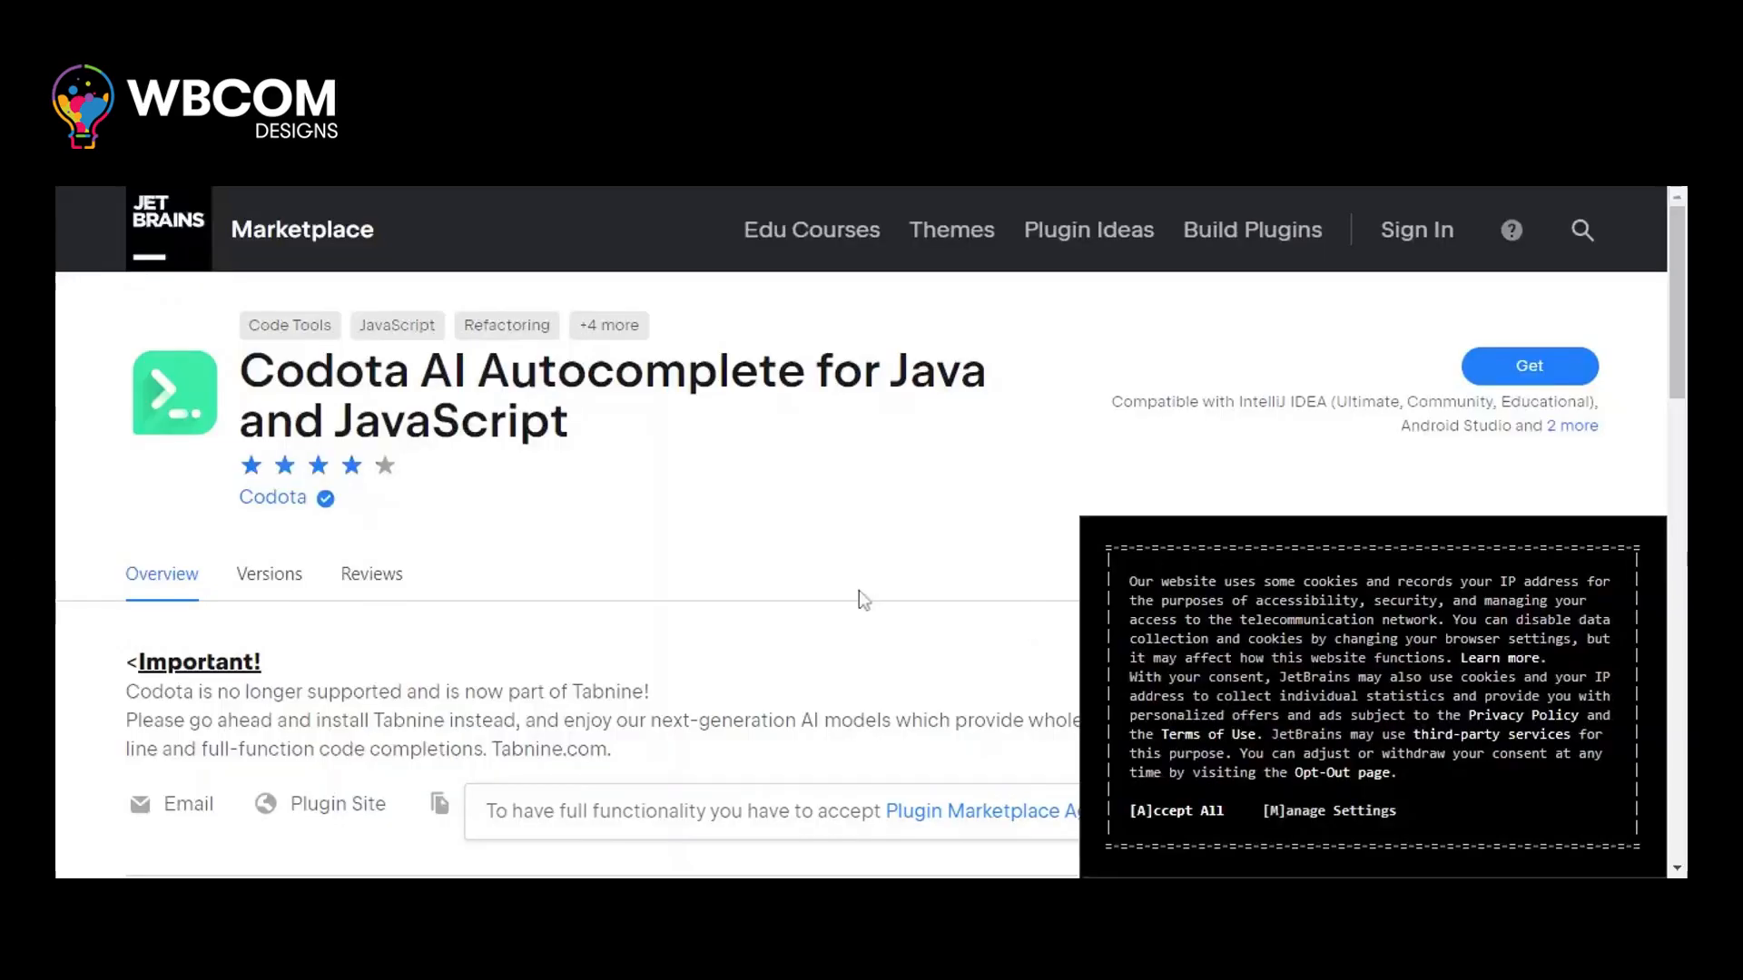
# Step: Scroll the Codota AI Autocomplete plugin page to Additional Information and back
pyautogui.scroll(-3)
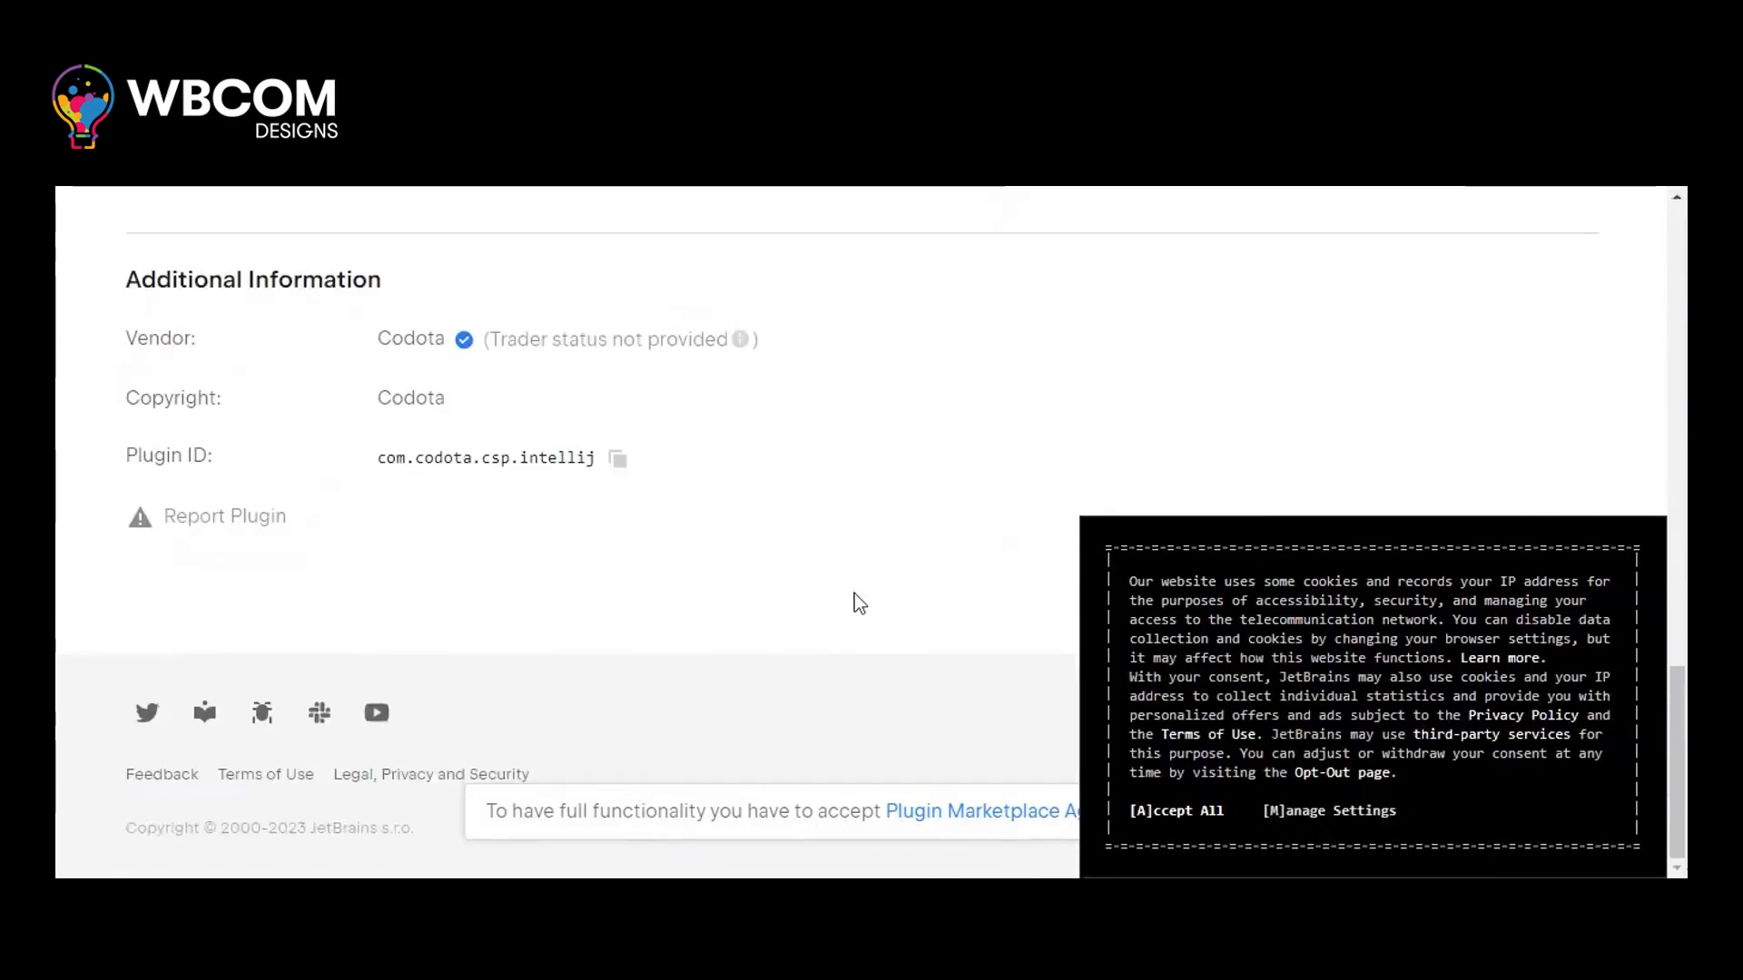
pyautogui.scroll(3)
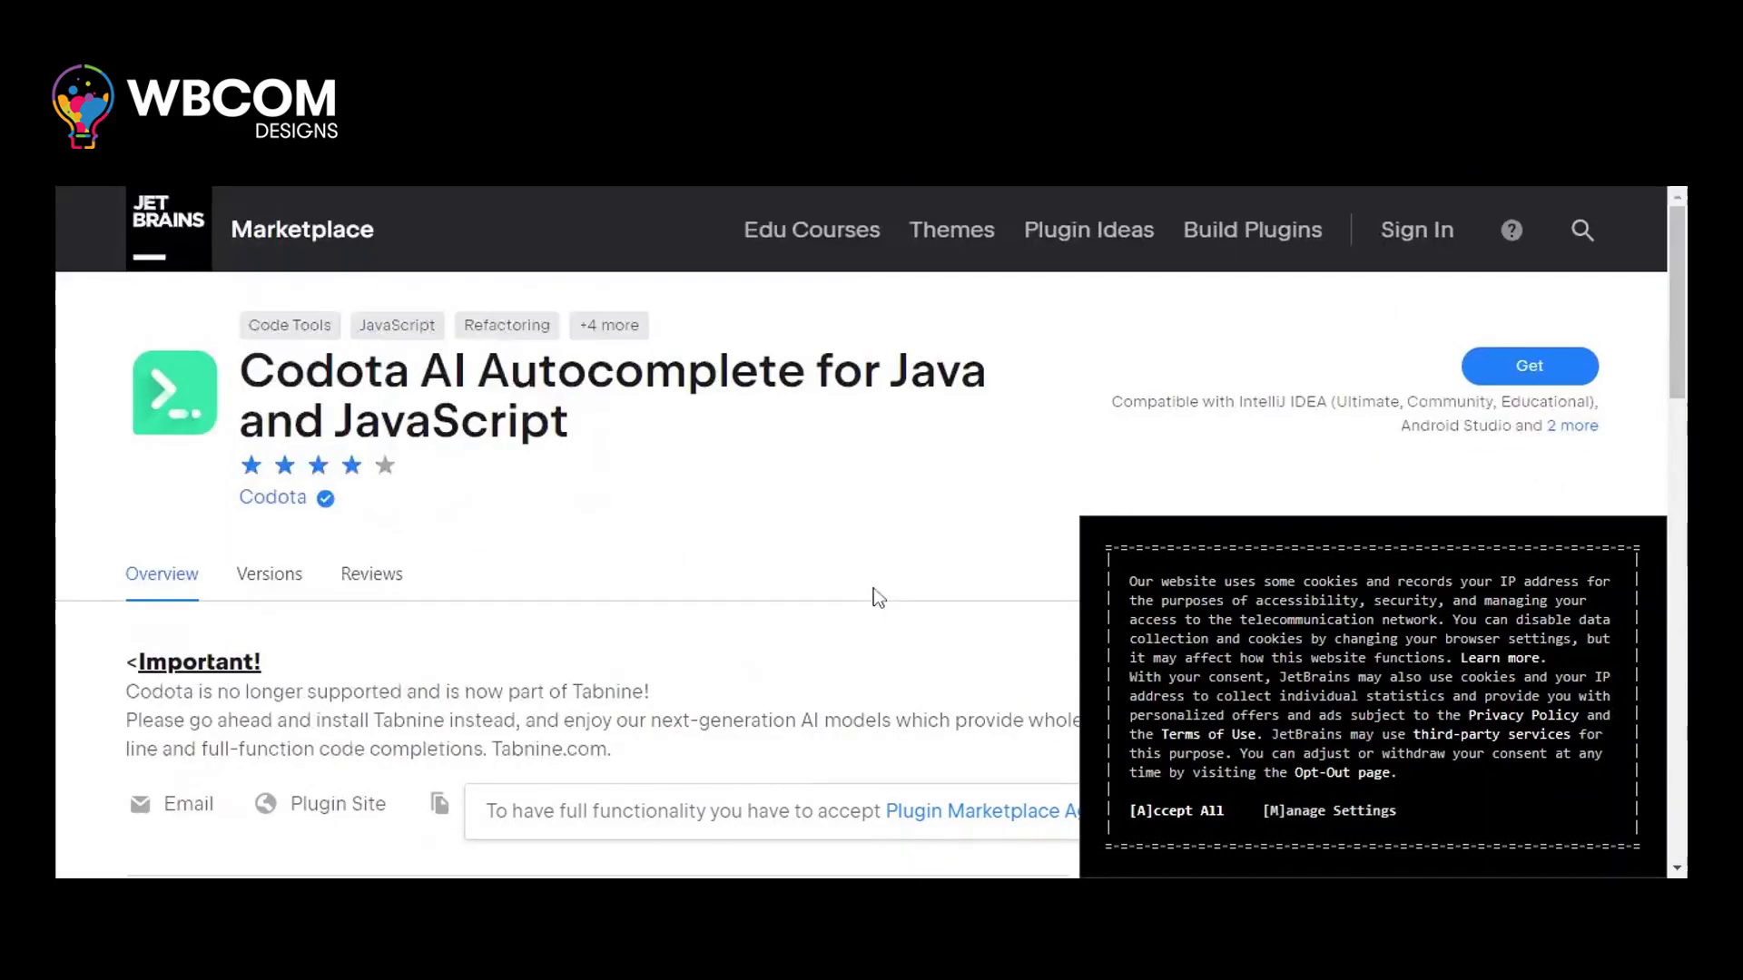
pyautogui.scroll(-3)
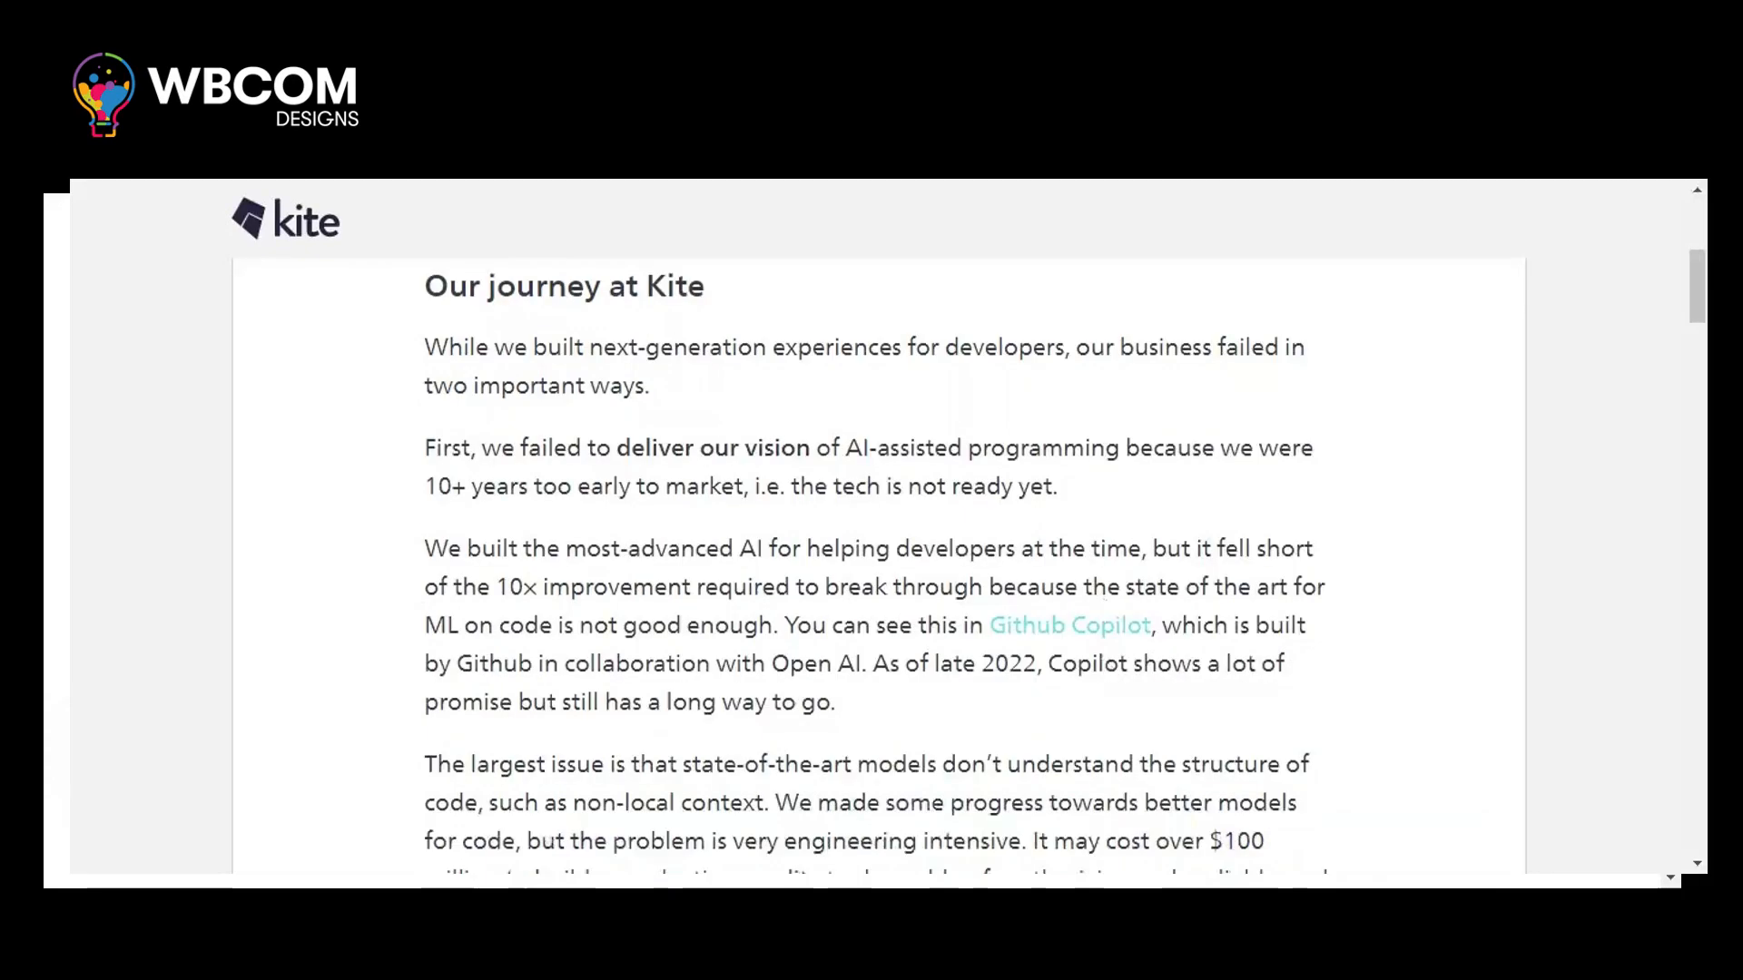
# Step: Scroll the 'Our journey at Kite' letter to its open-source closing note and back
pyautogui.scroll(-3)
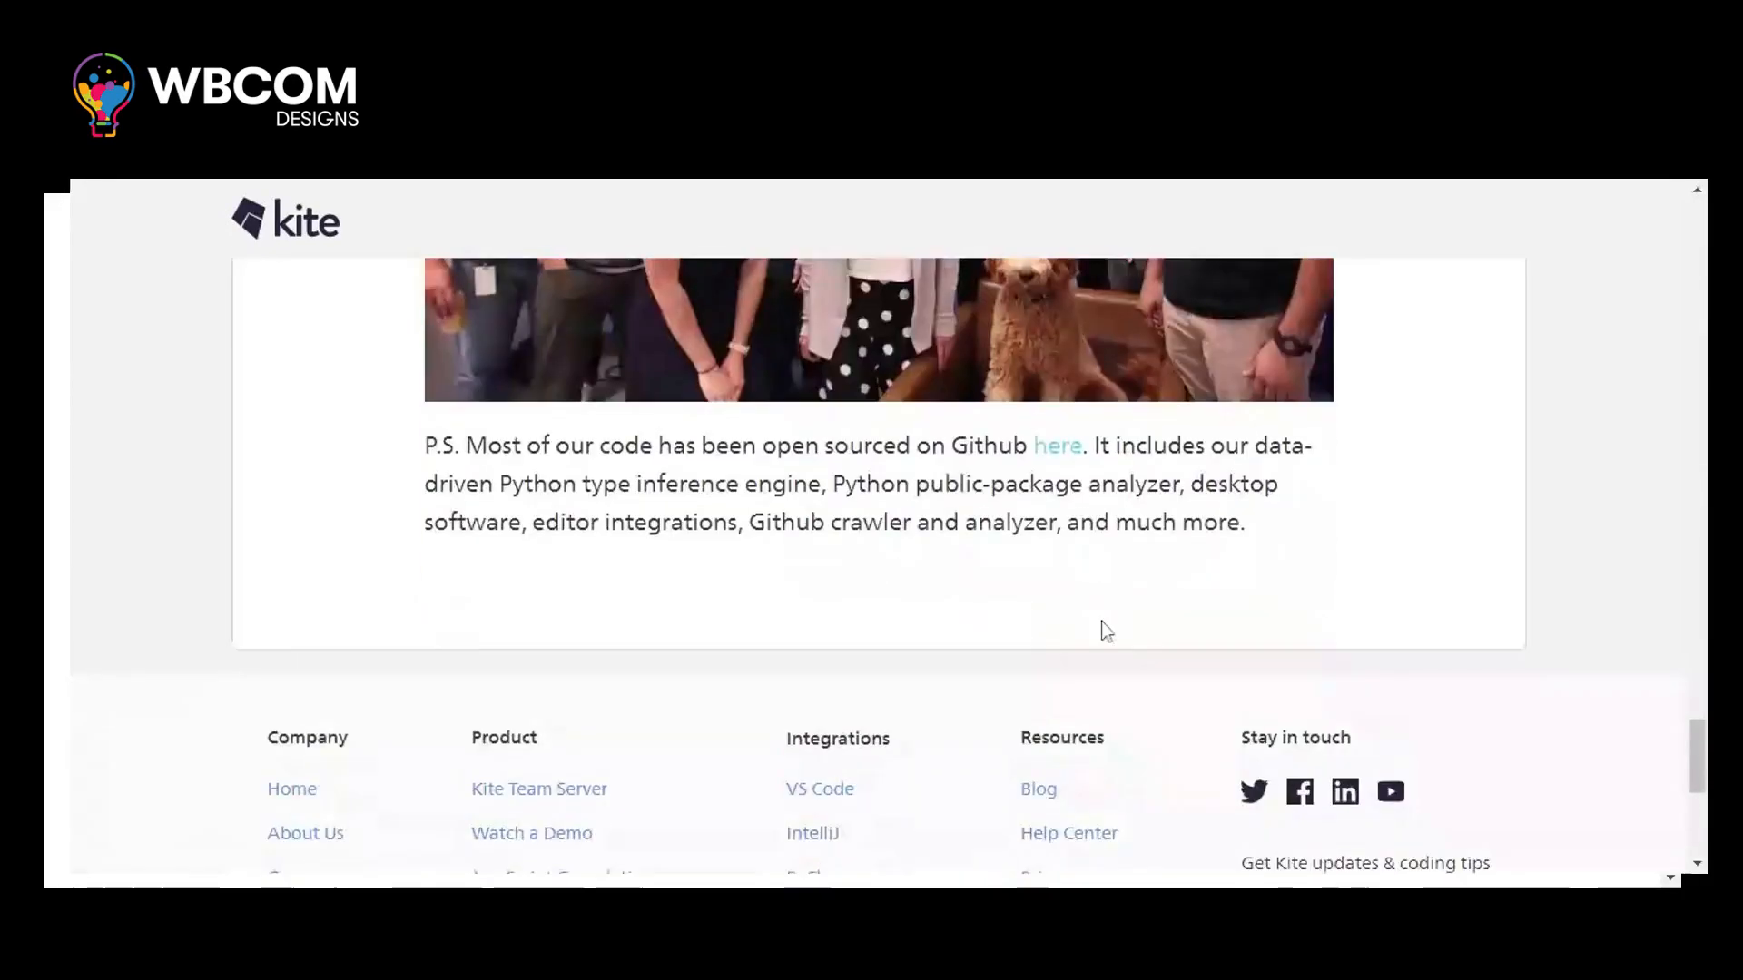
pyautogui.scroll(3)
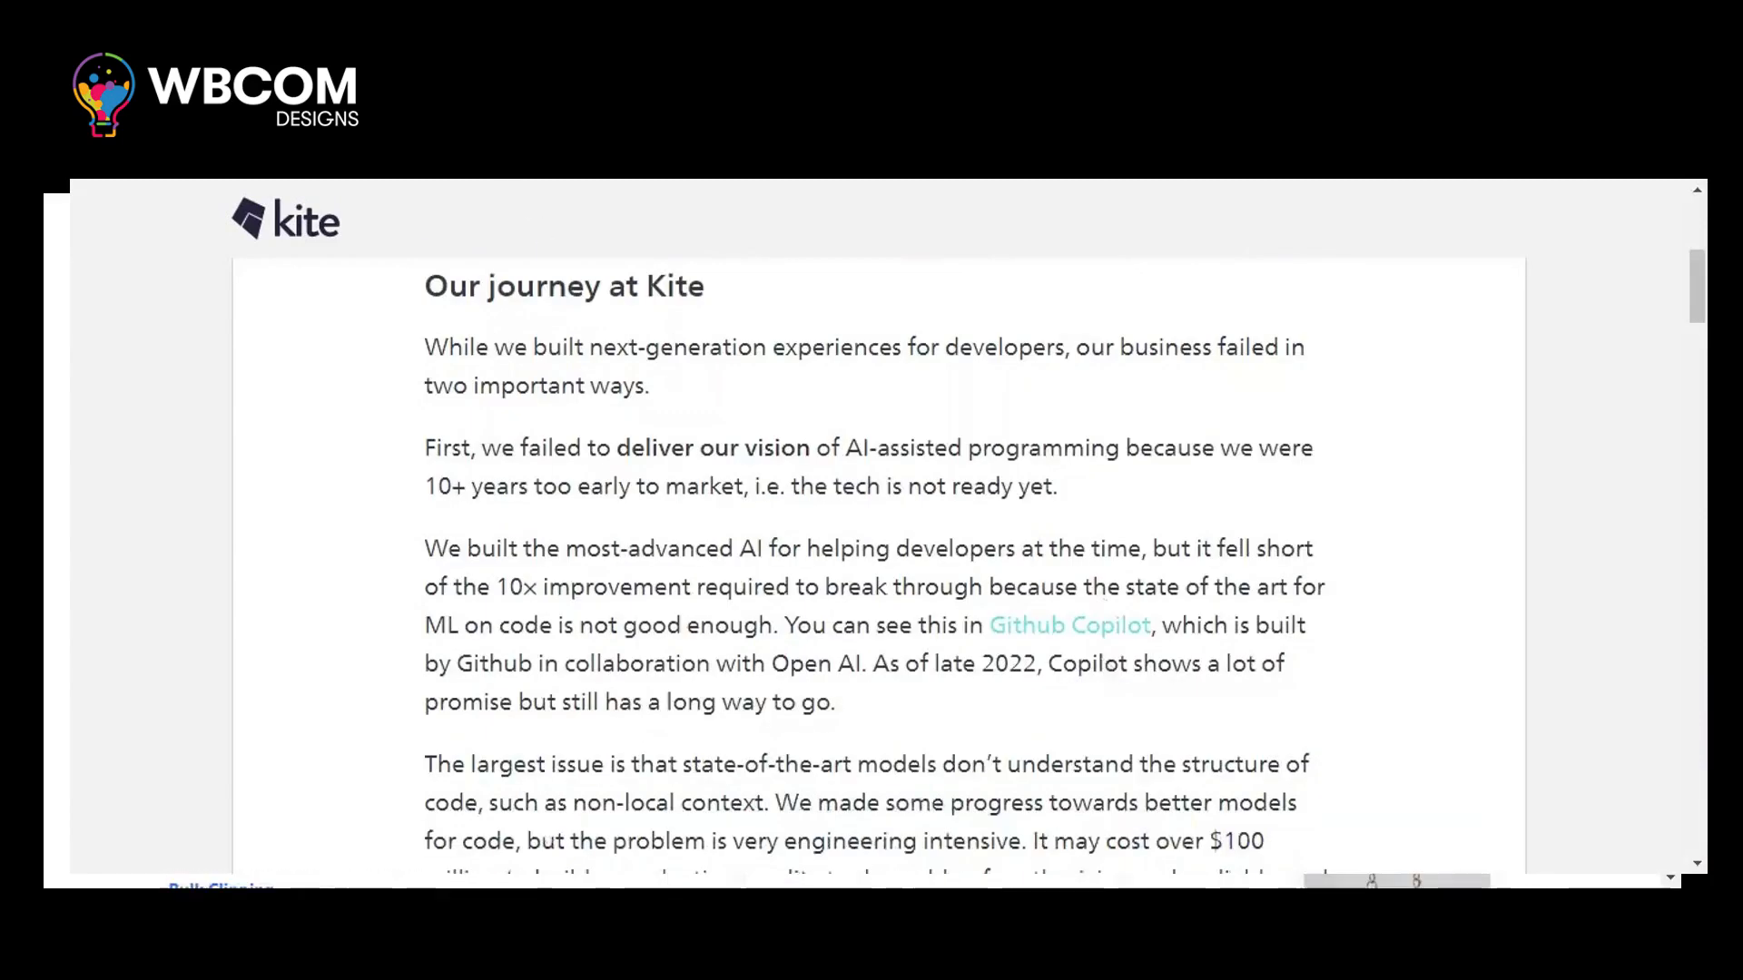
pyautogui.scroll(-3)
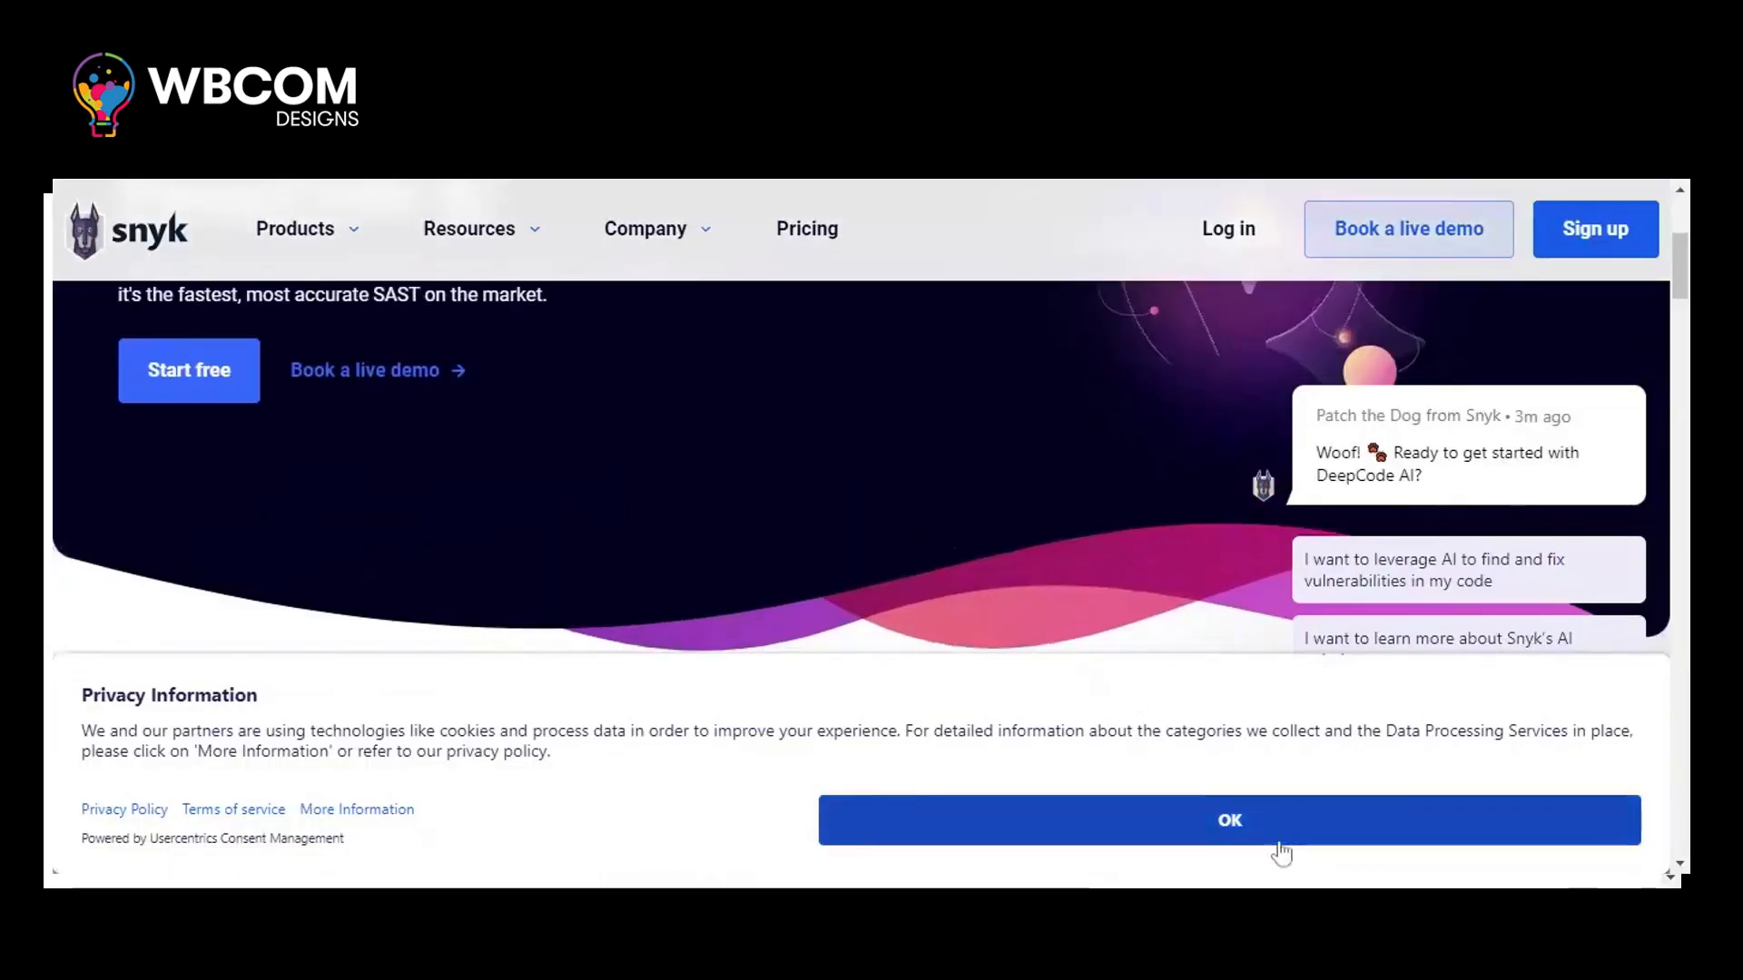
# Step: Dismiss Snyk's Privacy Information banner with OK
pyautogui.click(1228, 821)
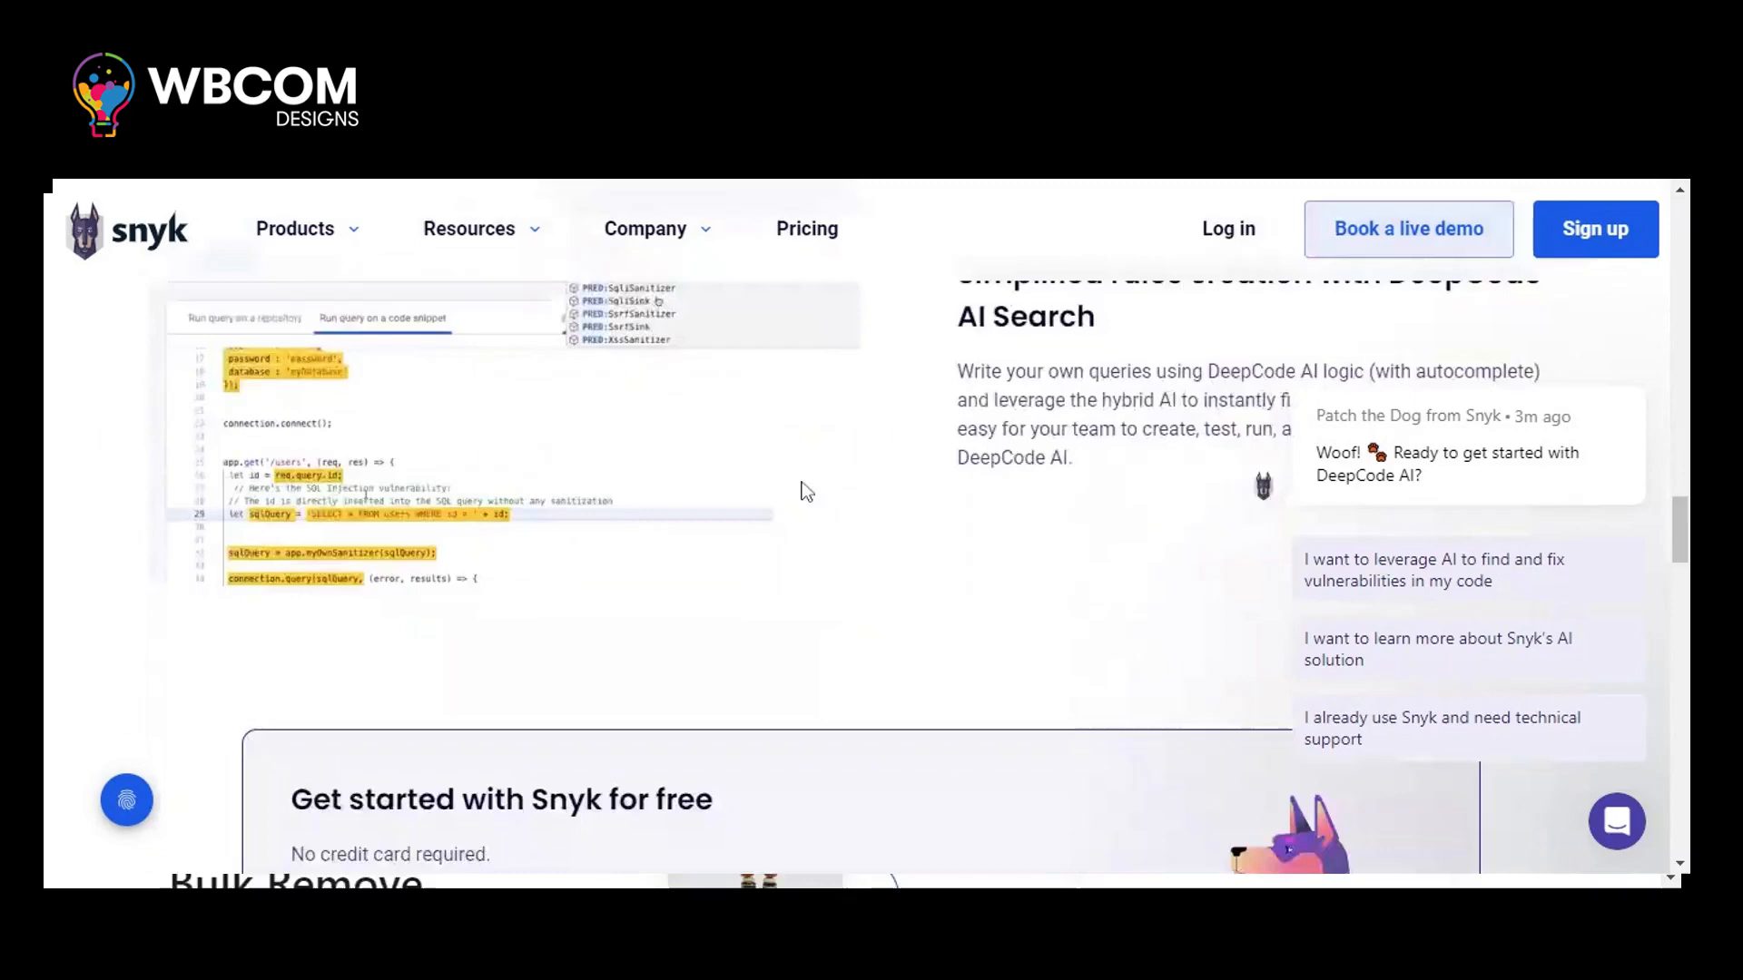